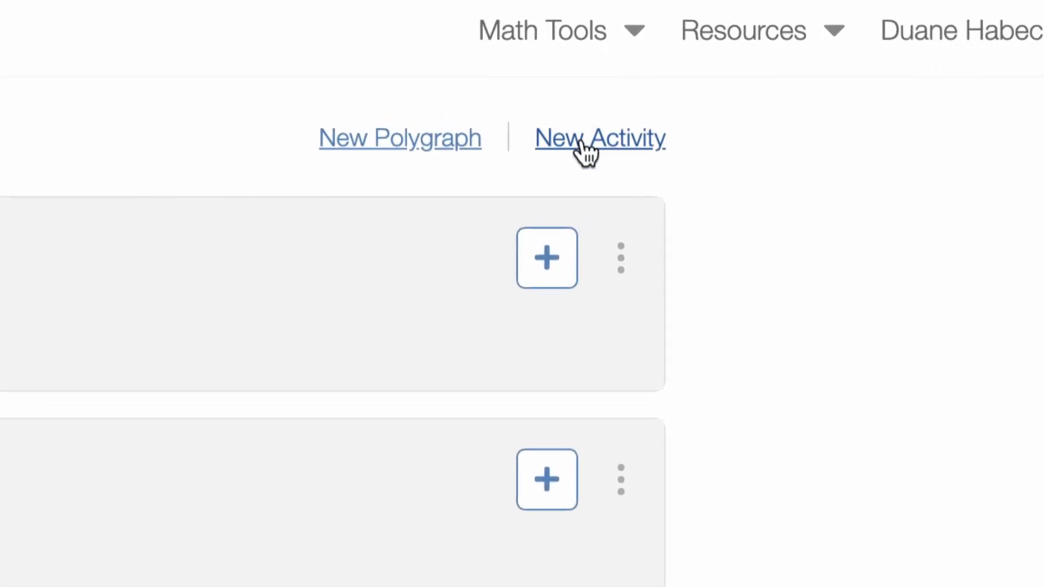
mouse_move(608, 157)
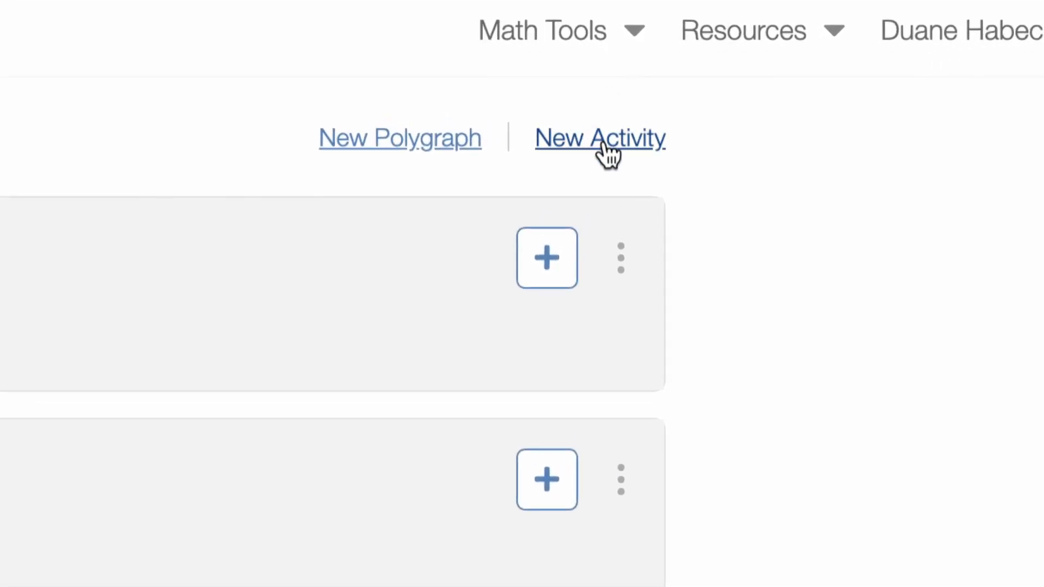
Step: Start a new activity titled 'Entrance Ticket - TEMPLATE'
click(600, 138)
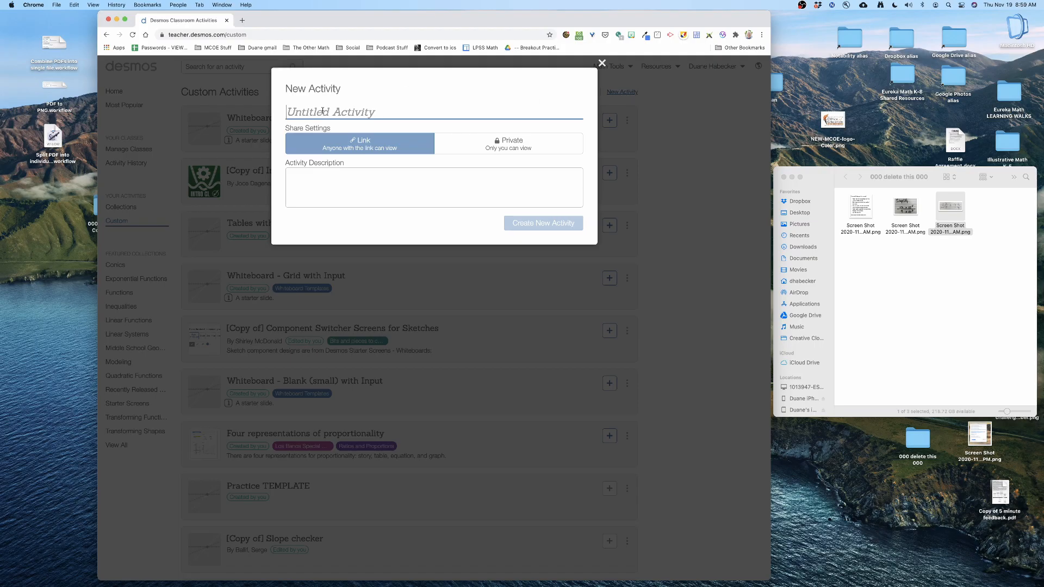
text(Entrance Ticket - TEMPLATE)
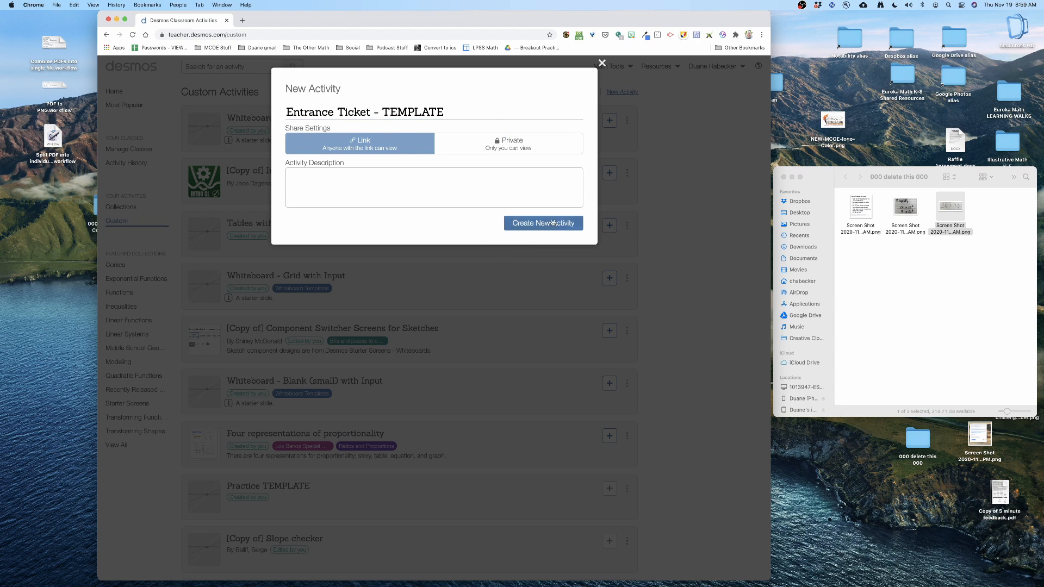
Step: Create the activity and add a media component and a sketch area to screen 1
click(544, 223)
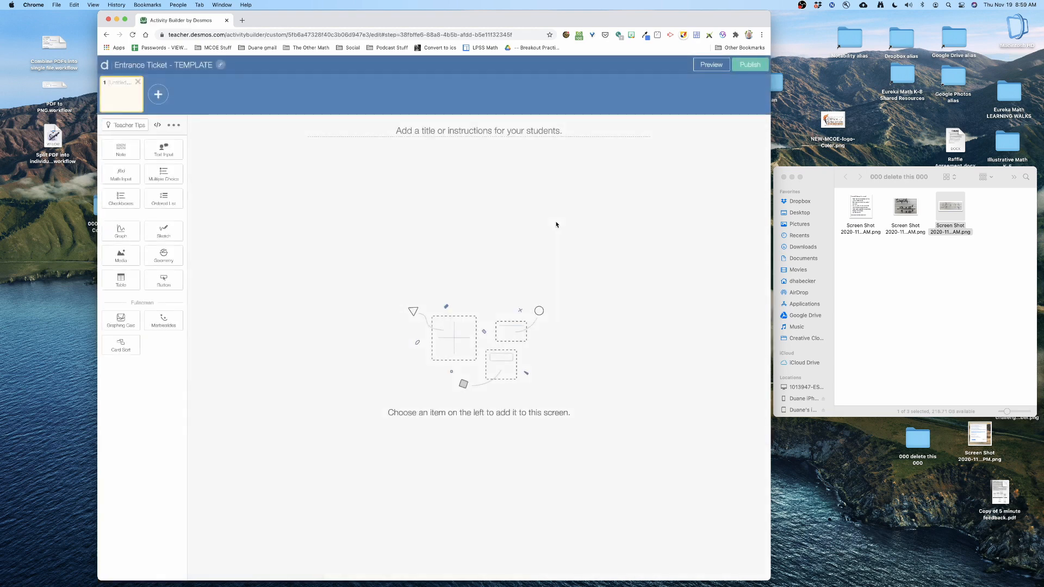
mouse_move(370, 340)
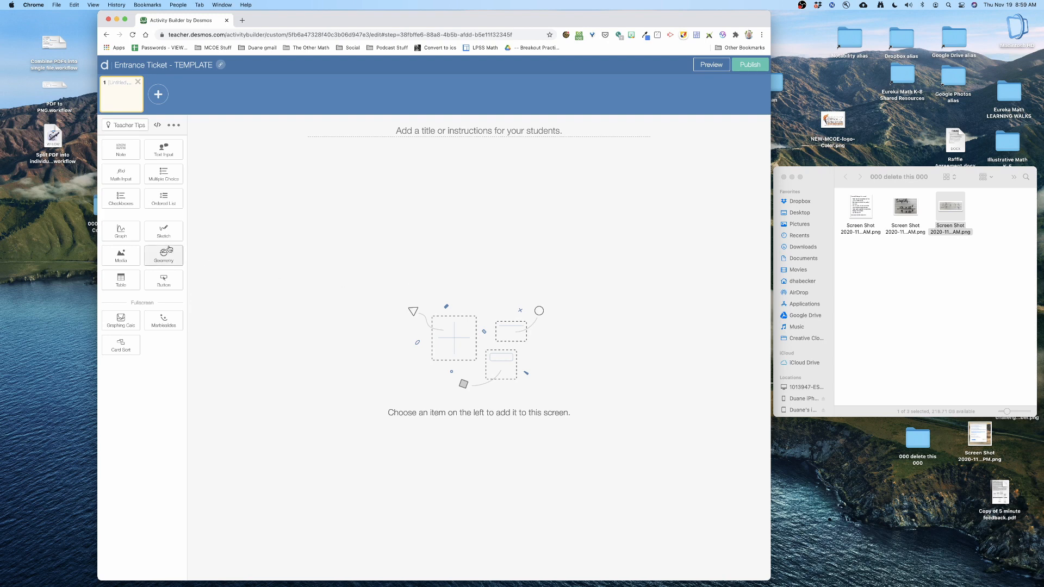
mouse_move(140, 187)
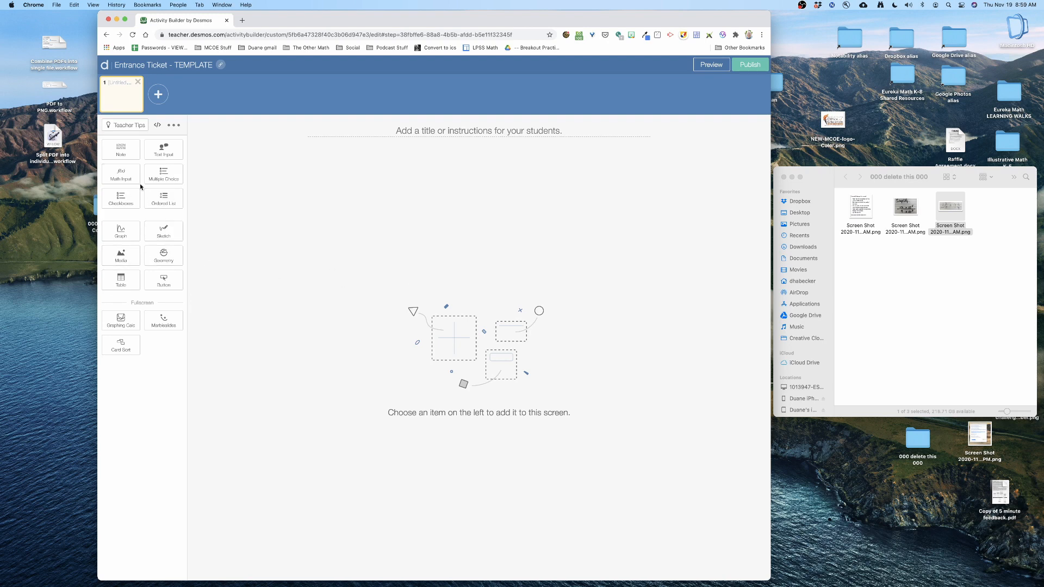
click(120, 255)
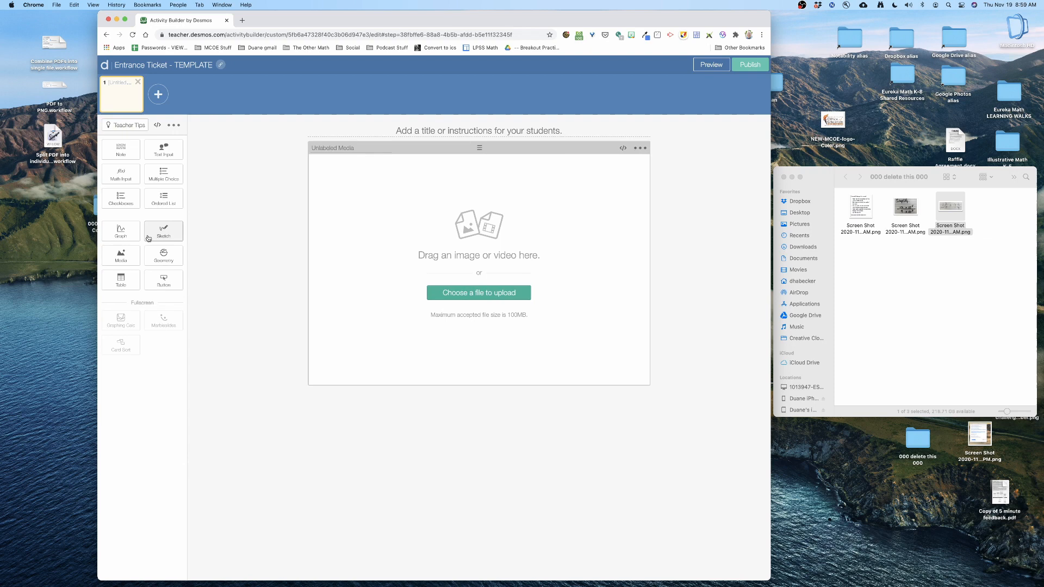
click(163, 230)
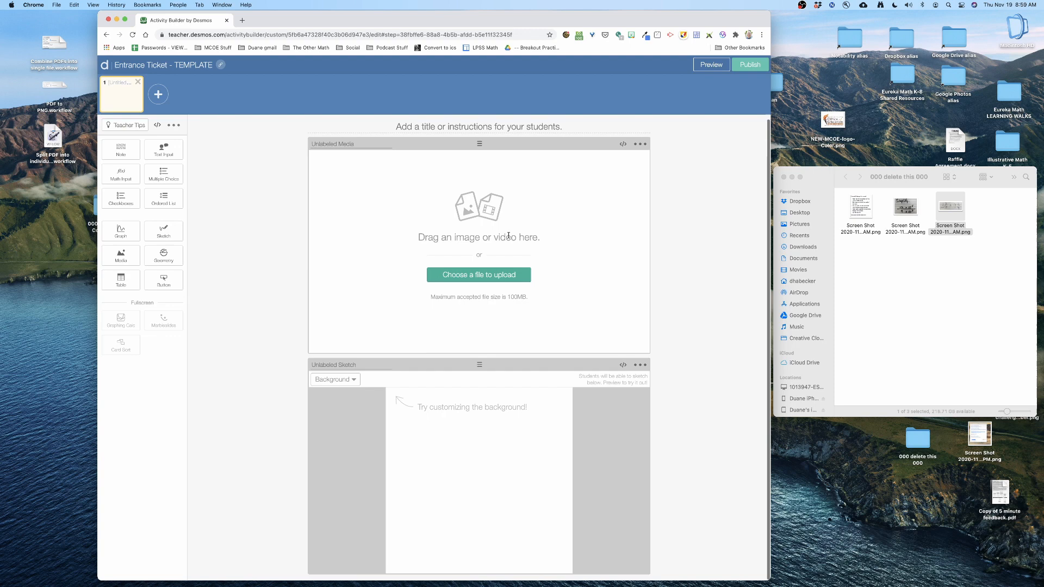
mouse_move(112, 163)
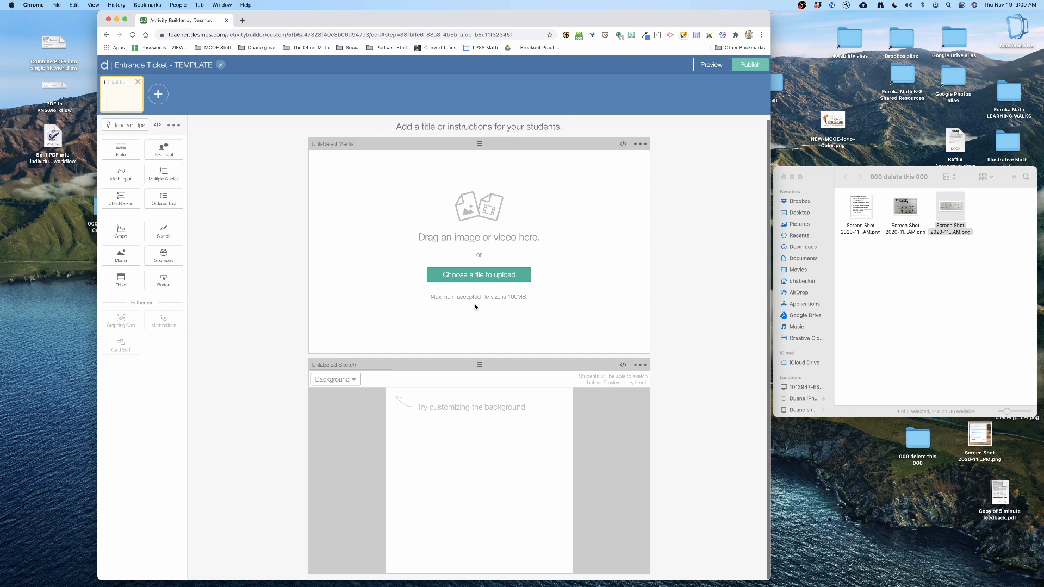
mouse_move(898, 267)
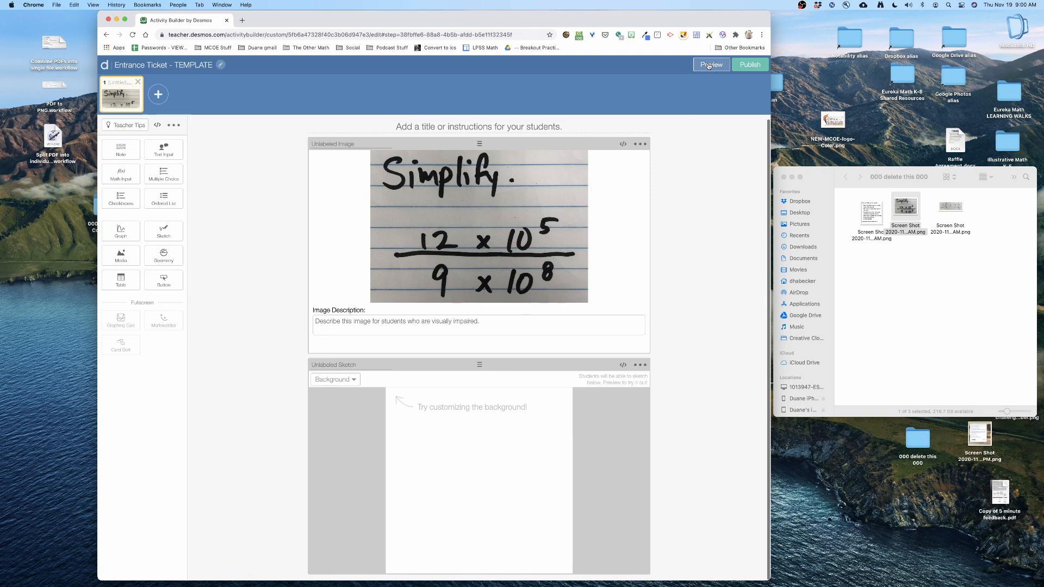
click(711, 64)
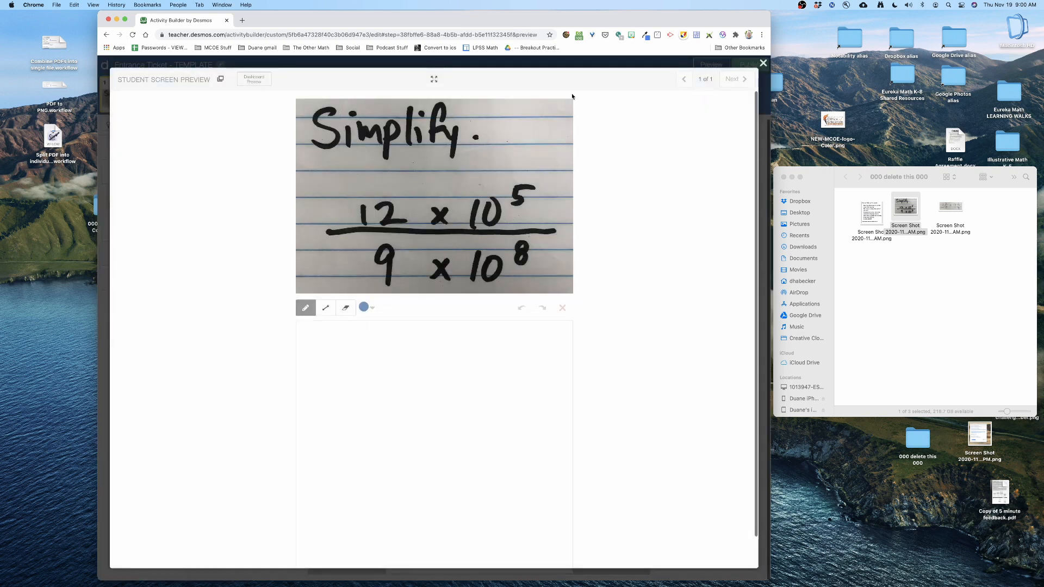
mouse_move(300, 250)
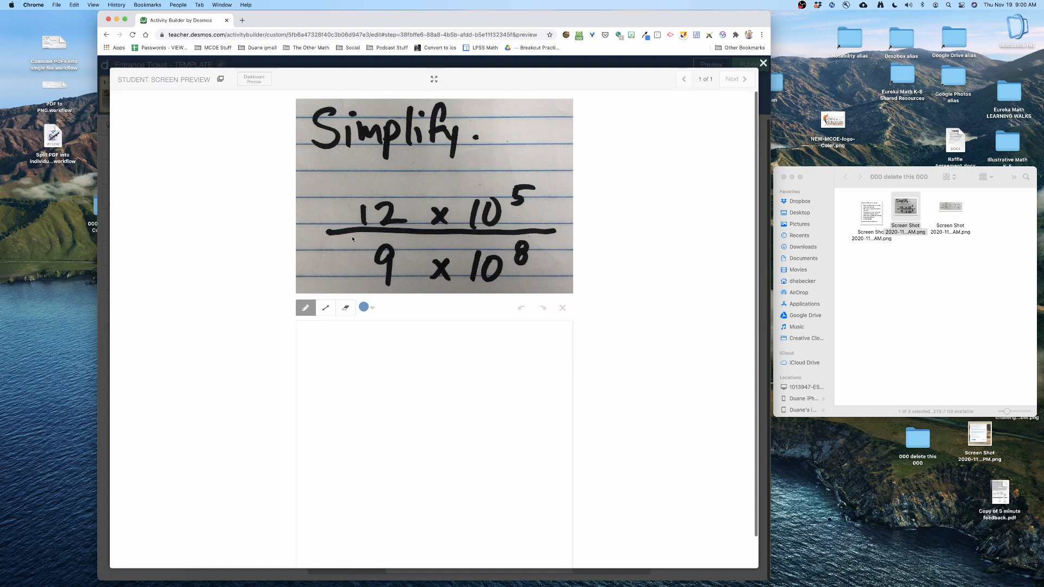
drag(360, 369, 502, 512)
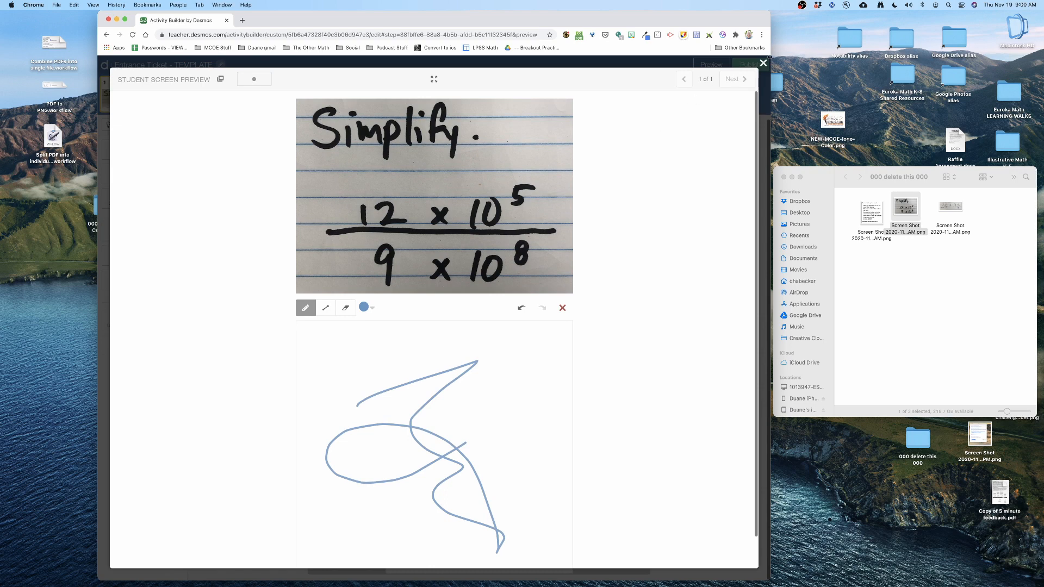
click(764, 63)
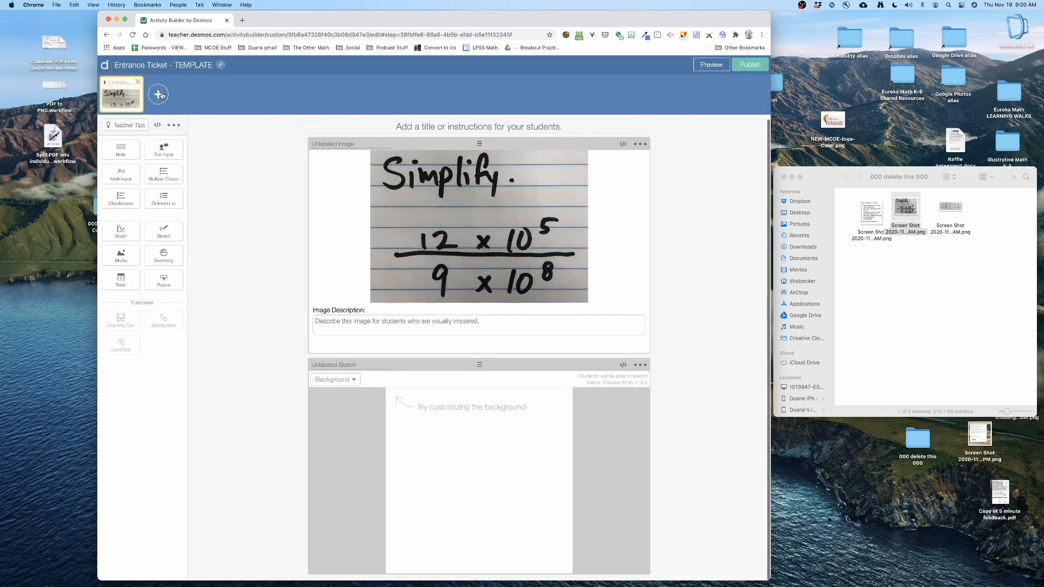
Step: Add screen 2 with a text input prompting 'REFLECTION: How confident are you in your answer?'
click(159, 94)
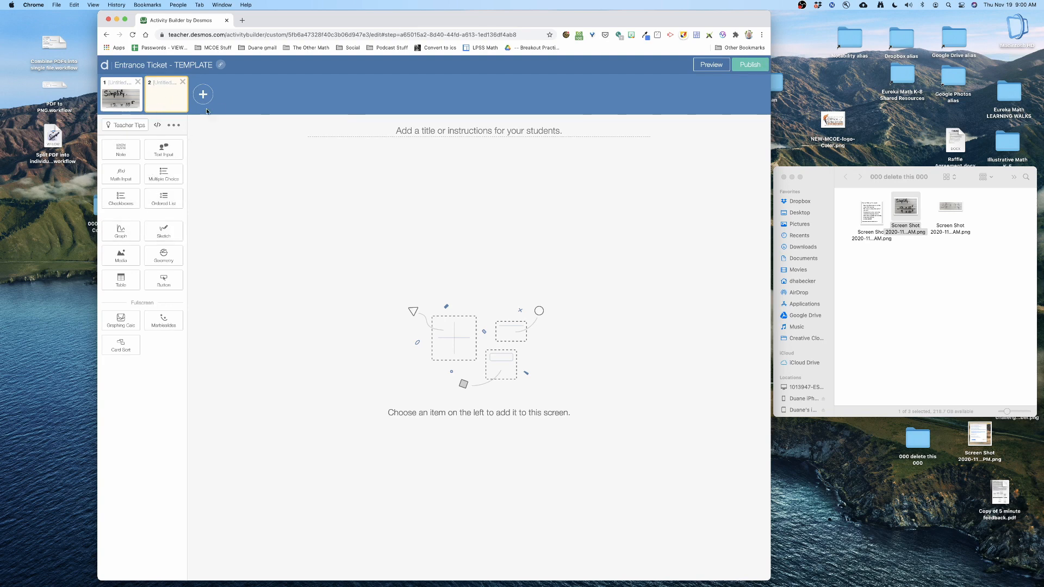
click(163, 149)
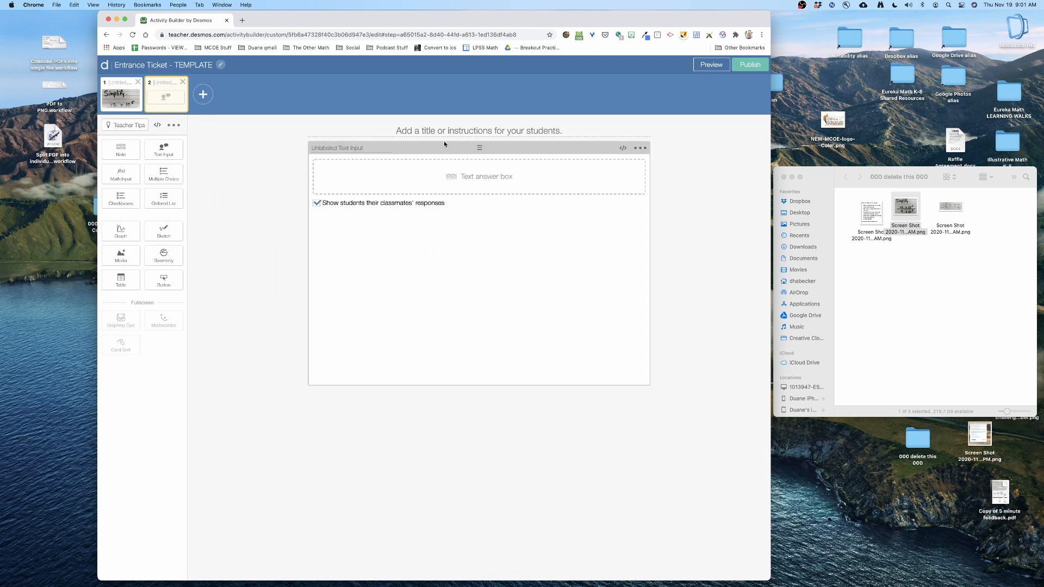
text(REFLEC)
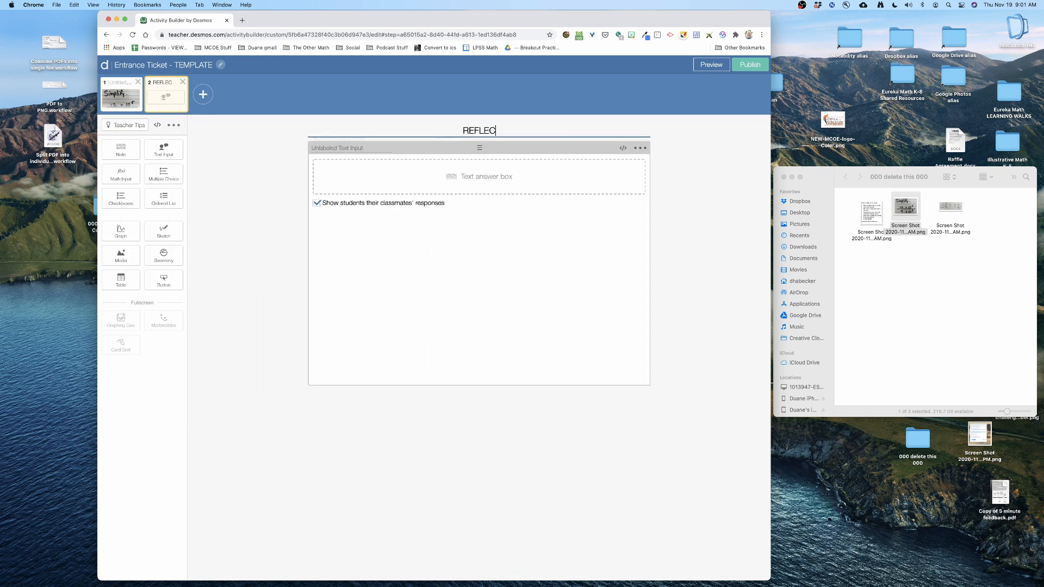
text(TION: H)
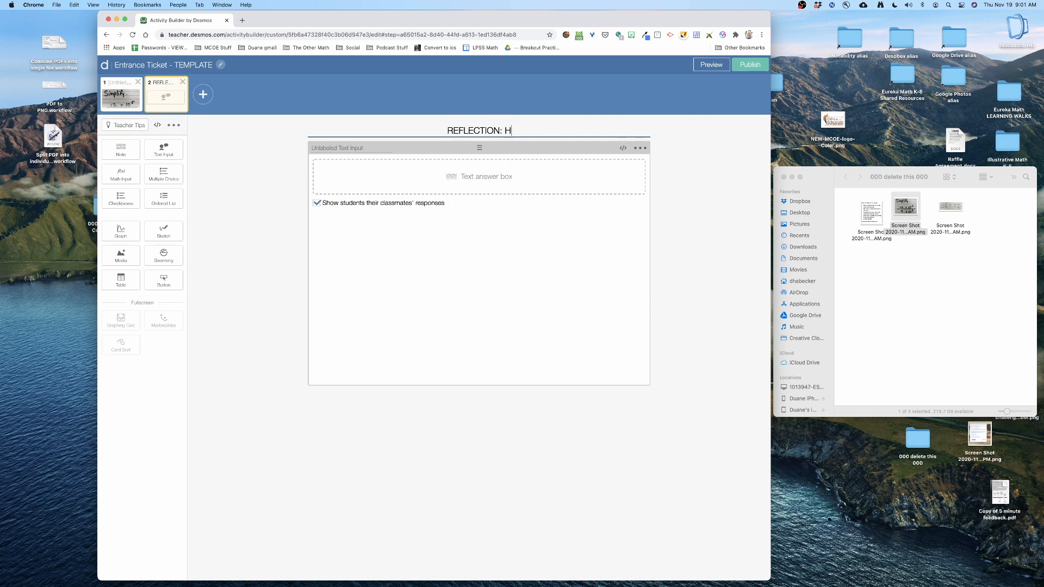
text(ow confident are you with you)
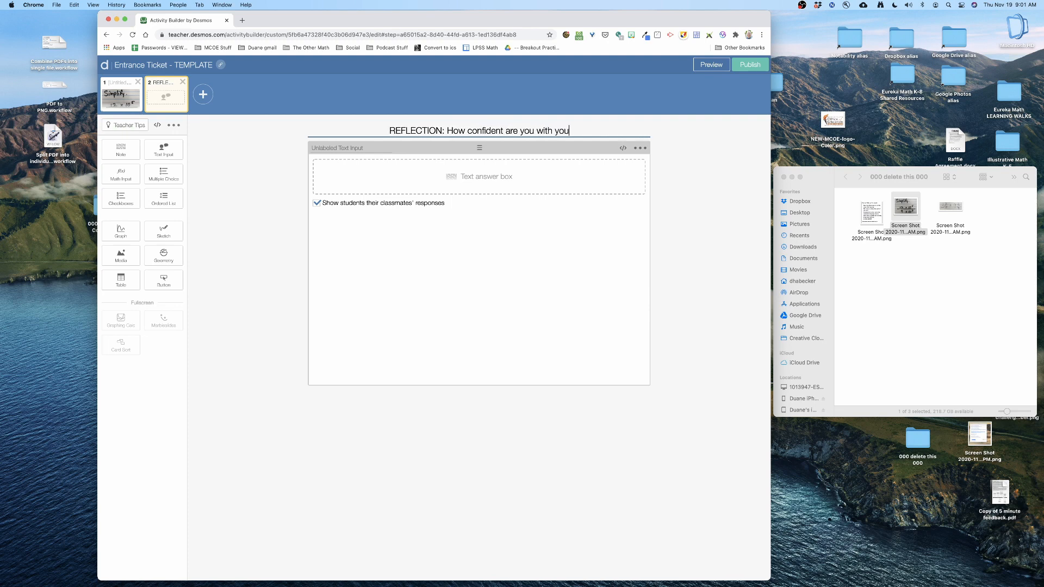
text(r answer)
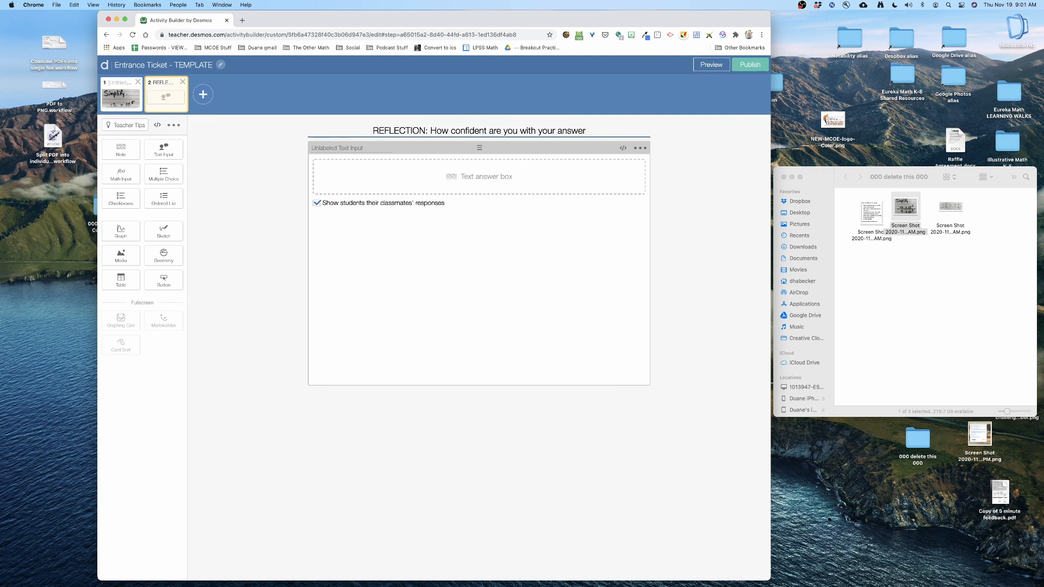
text(? Tell why.)
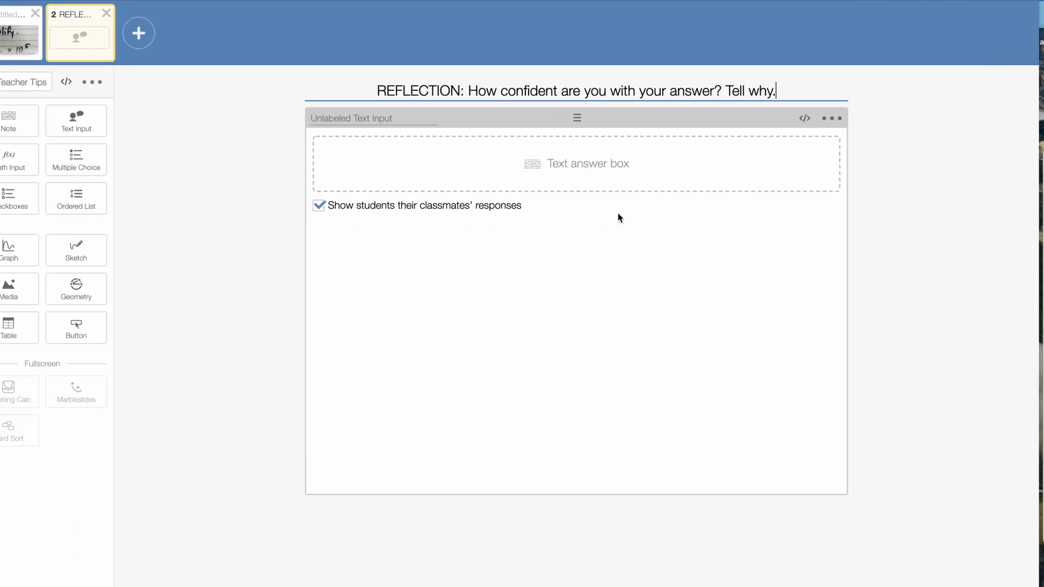
Step: Hide classmates' responses from students on the reflection text input
click(320, 205)
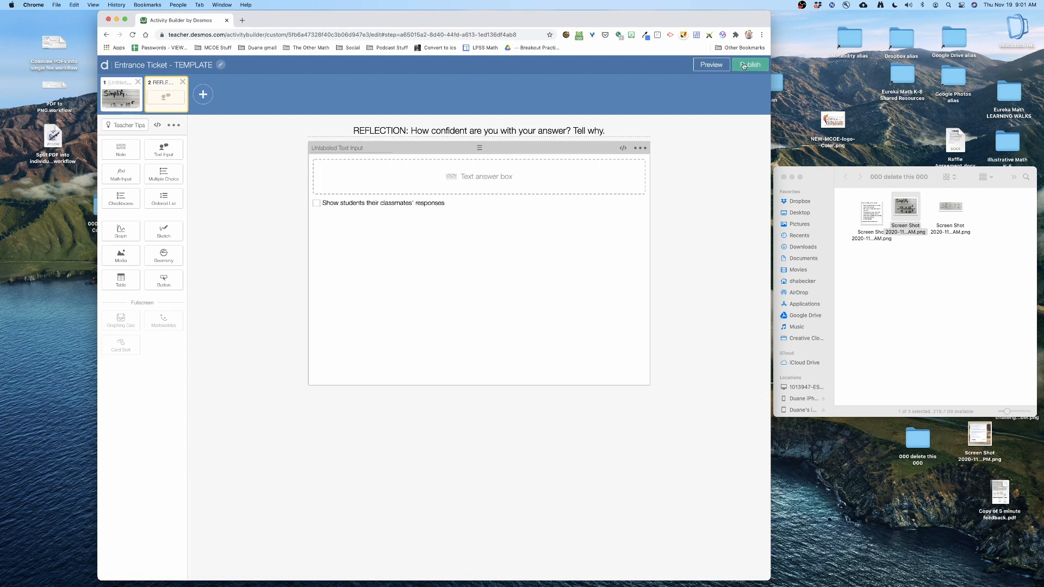
Step: Publish the template, then submit a test answer 'xzv' to the reflection in student preview
click(749, 64)
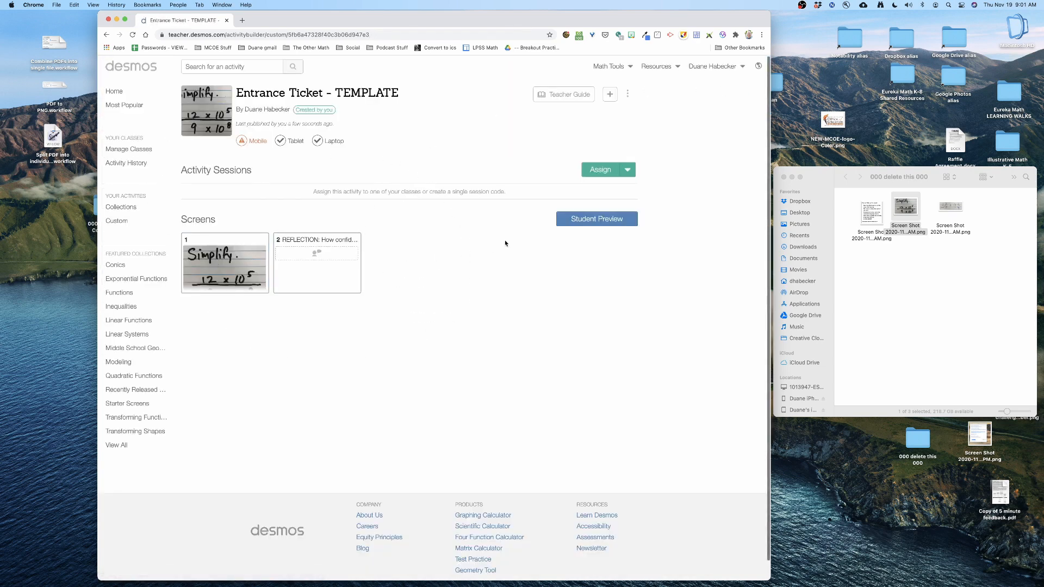
click(596, 219)
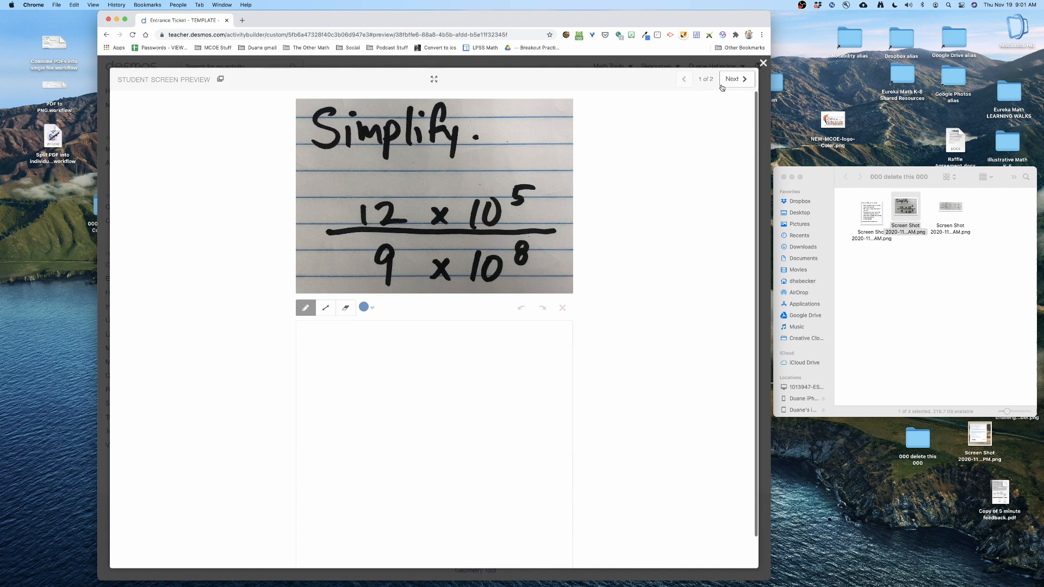
click(735, 78)
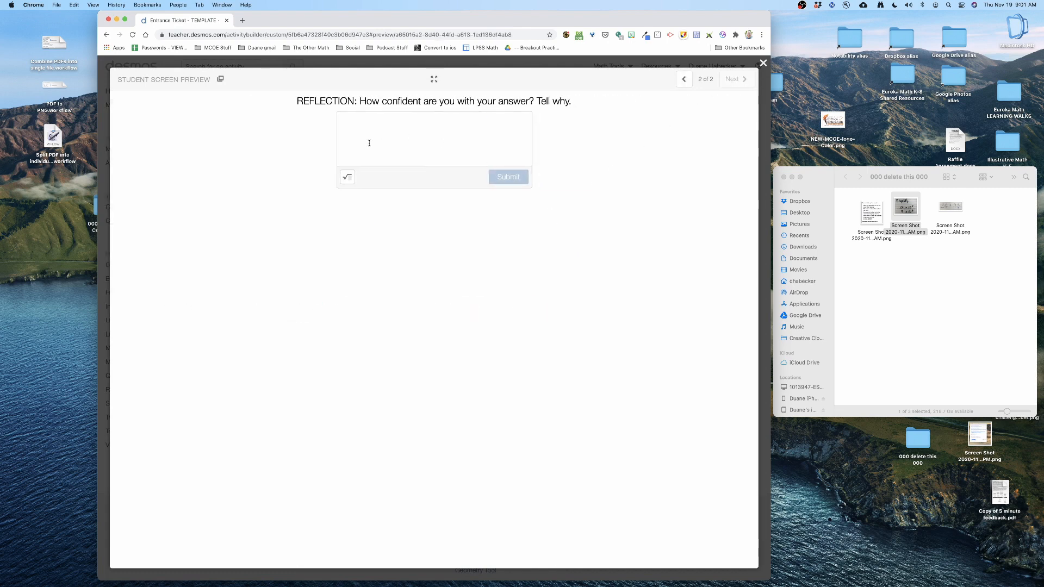
text(xzvd)
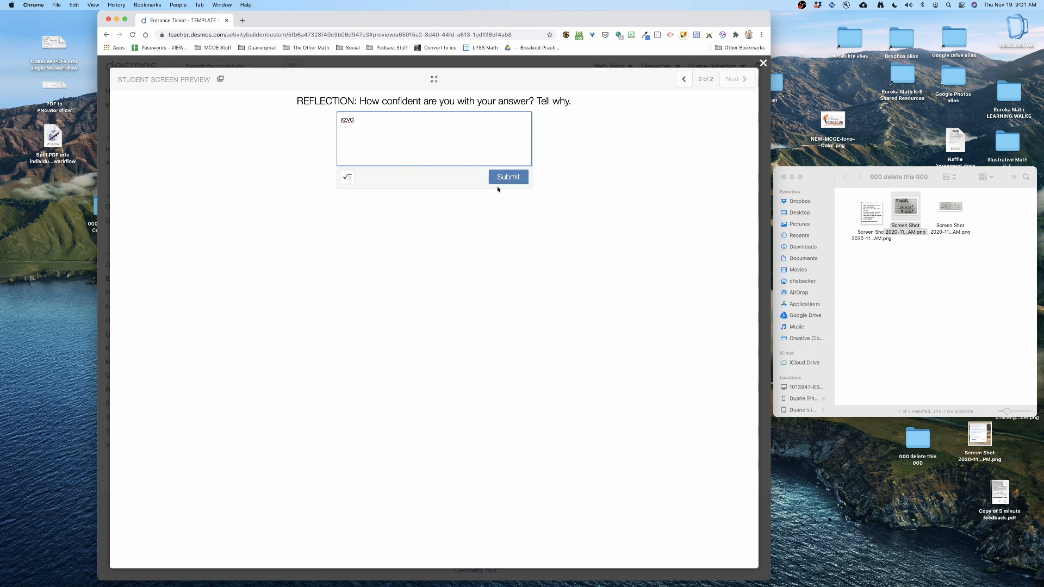
click(763, 63)
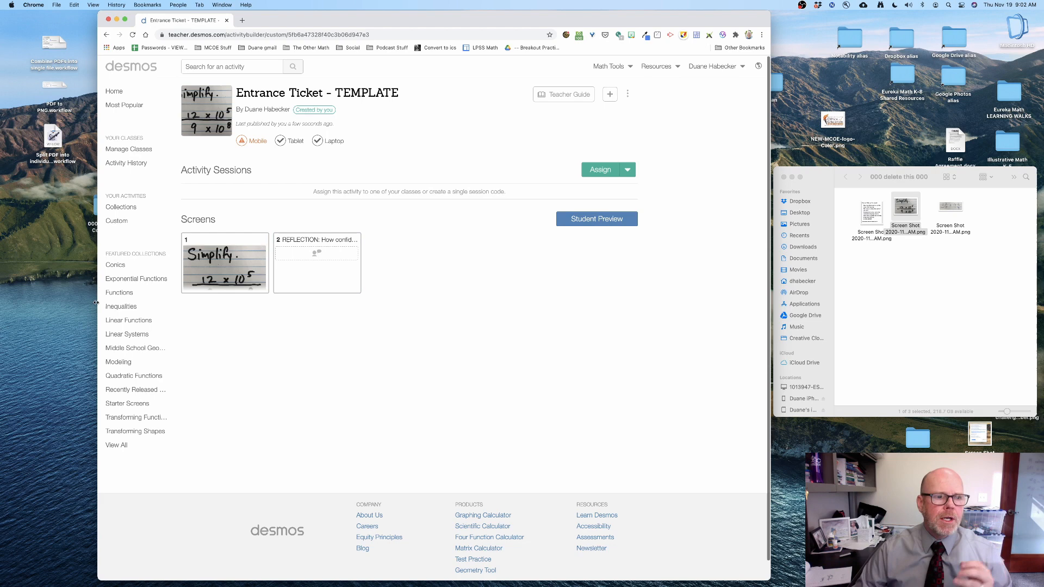
Step: Copy and edit the Entrance Ticket template from the Custom activities list
click(117, 221)
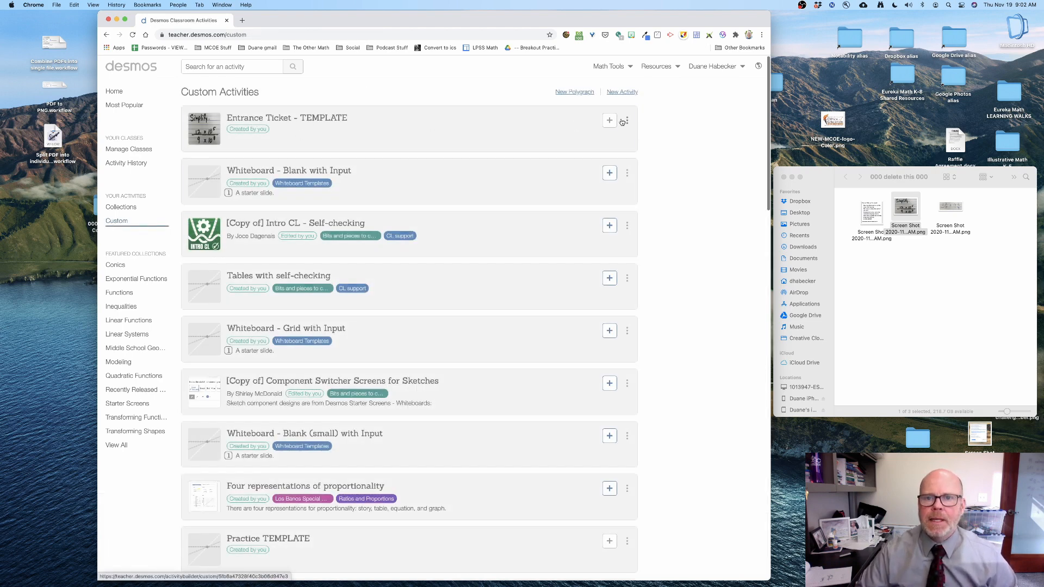
click(627, 120)
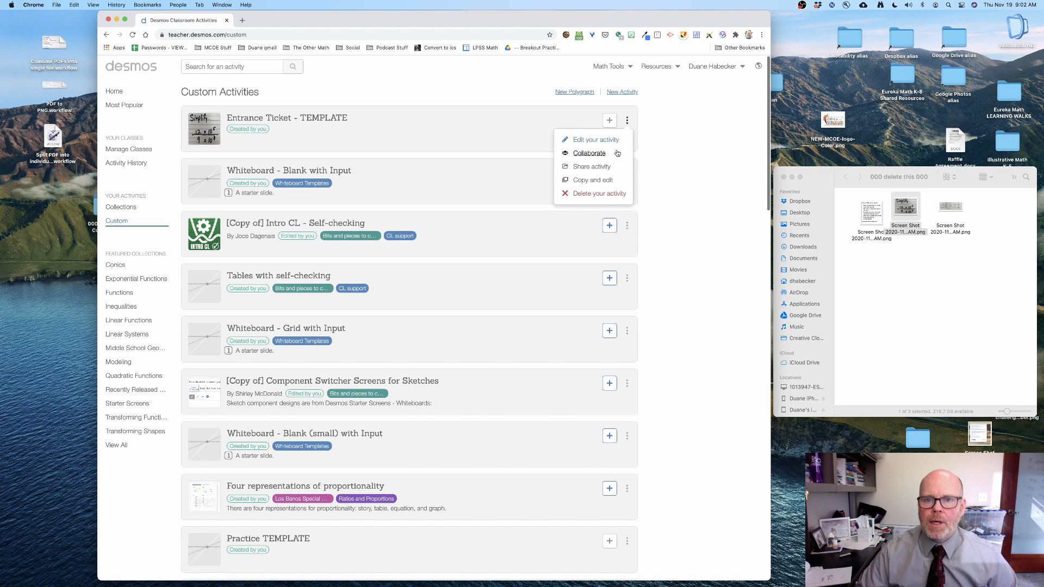
mouse_move(630, 122)
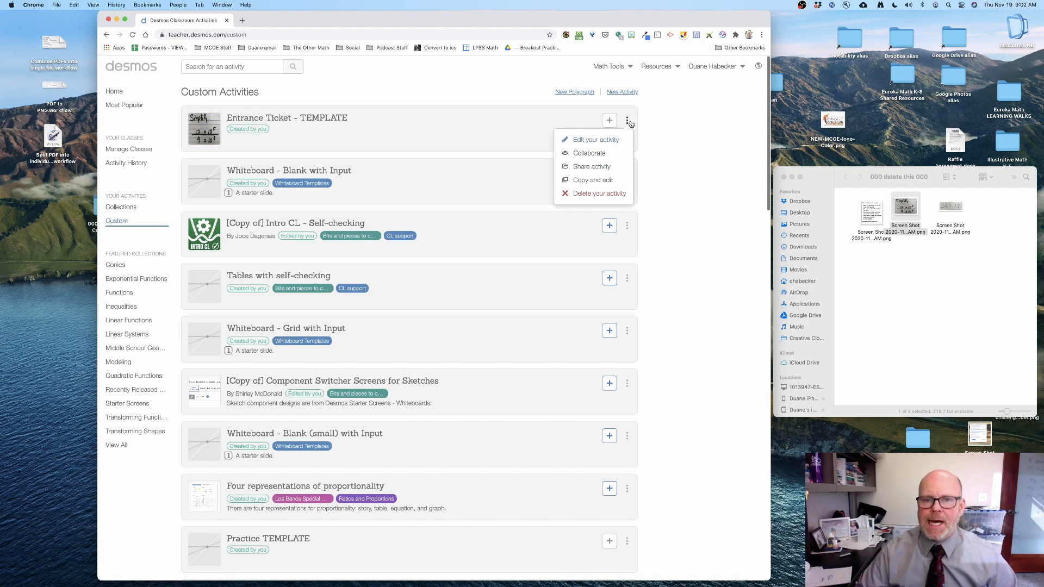
mouse_move(635, 120)
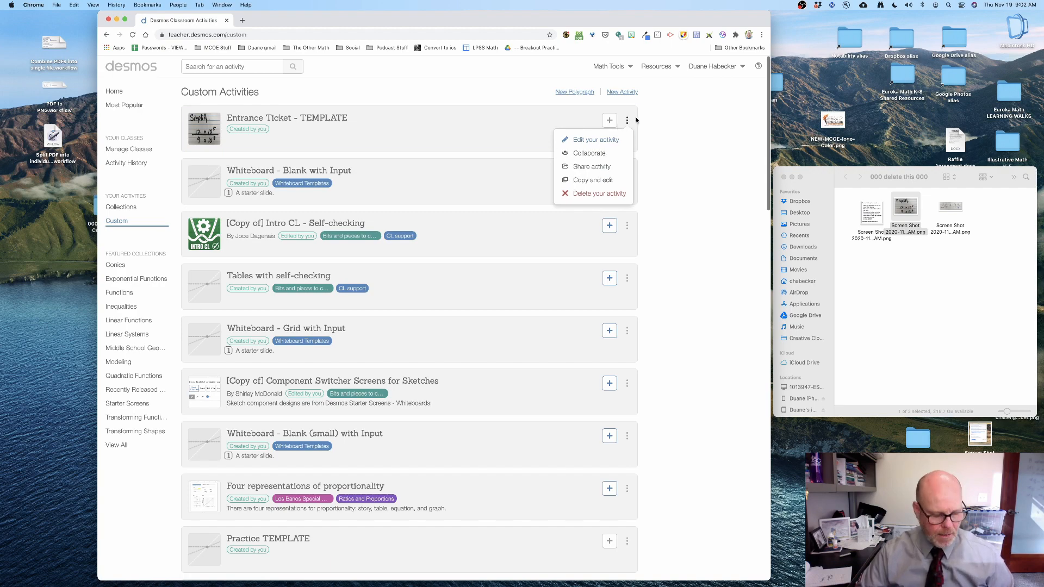
mouse_move(593, 183)
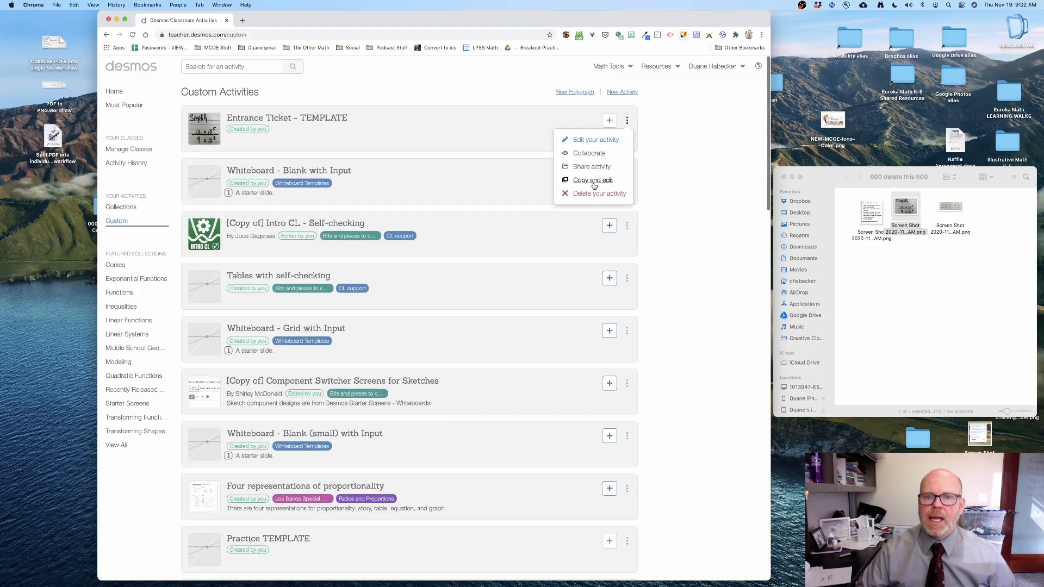
click(592, 181)
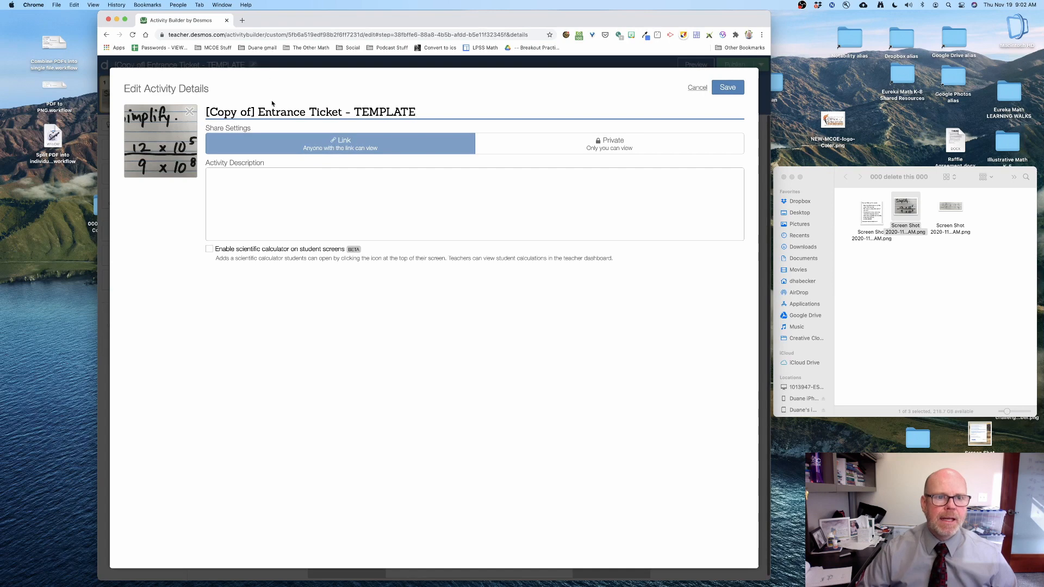
Step: Rename the copy to 'Entrance Ticket - 11/19/2020' and save its details
double_click(228, 112)
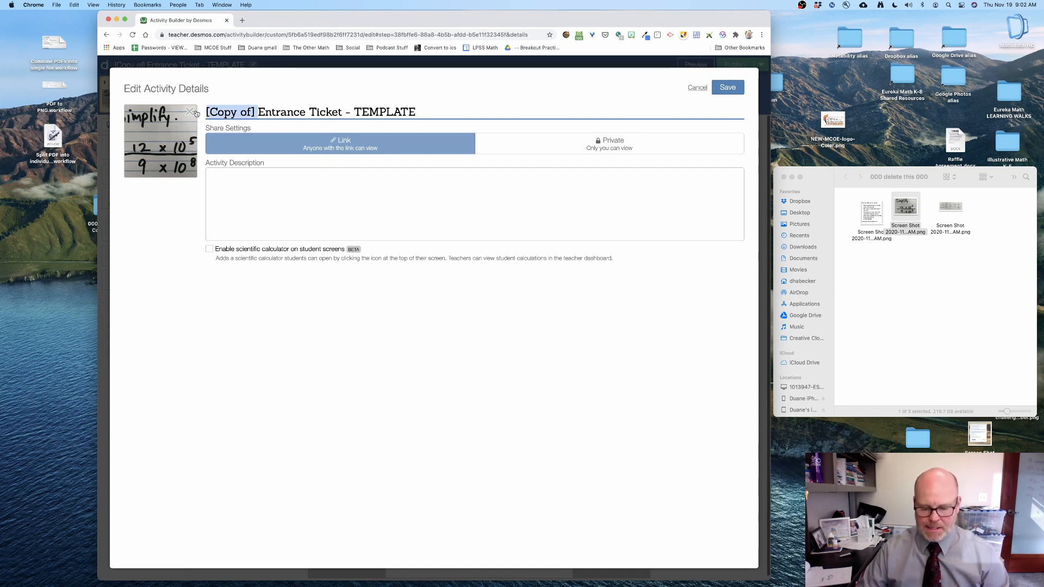
double_click(333, 111)
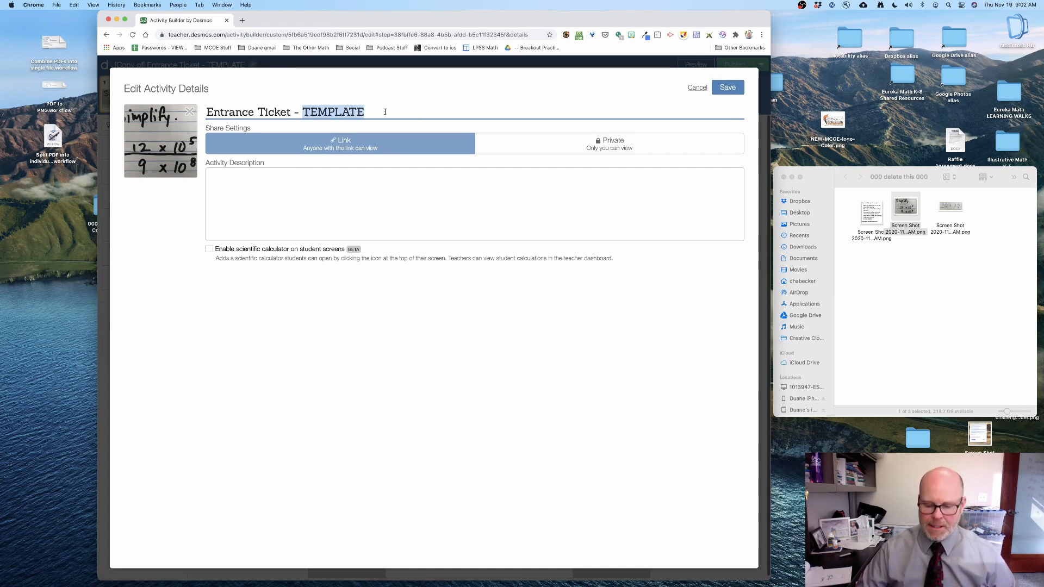
text(11/19/2020)
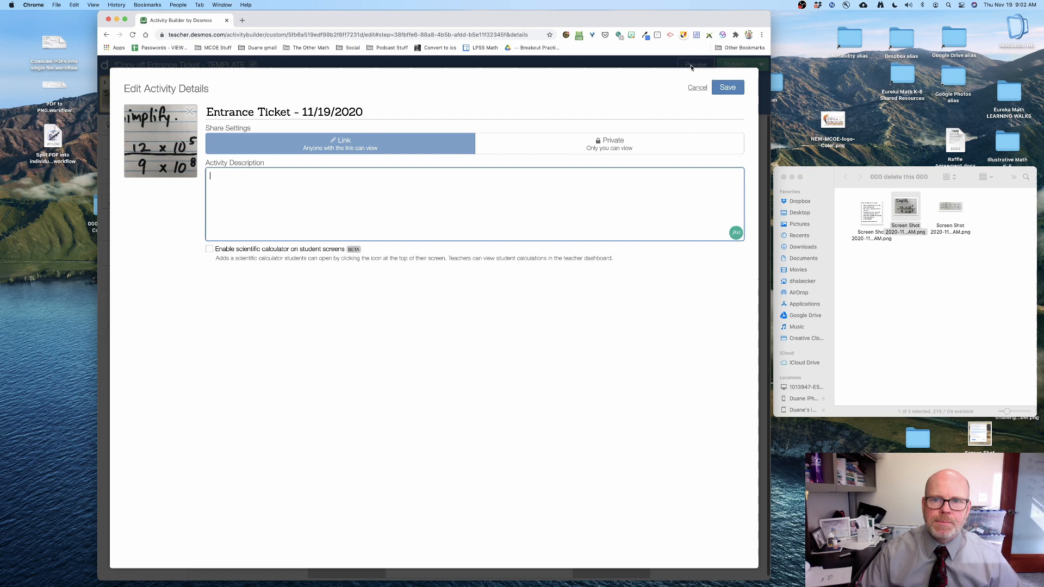
click(696, 87)
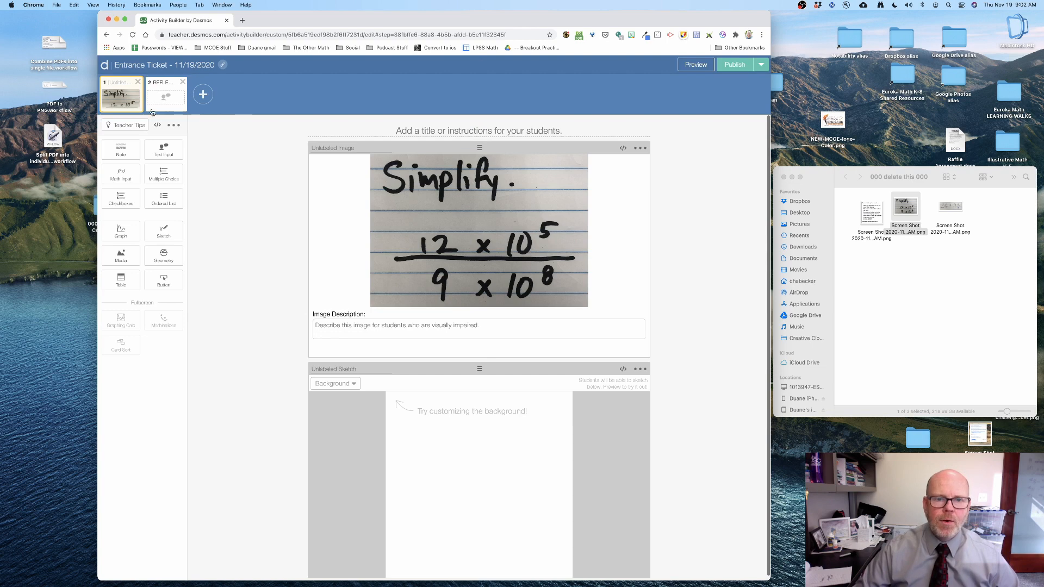
mouse_move(504, 215)
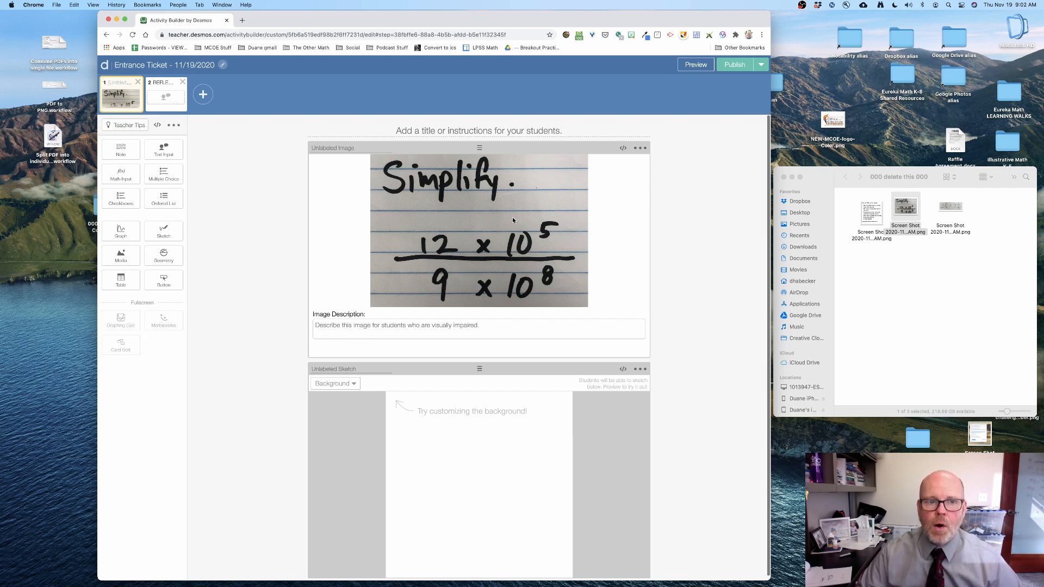
Step: Delete the old Simplify image from screen 1 and add an empty media slot
click(640, 148)
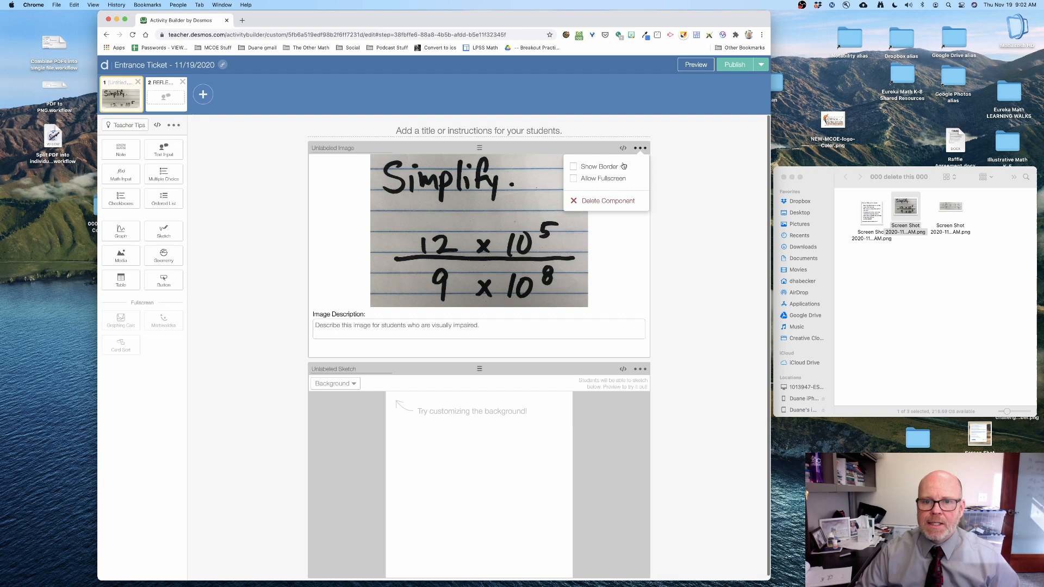
click(608, 200)
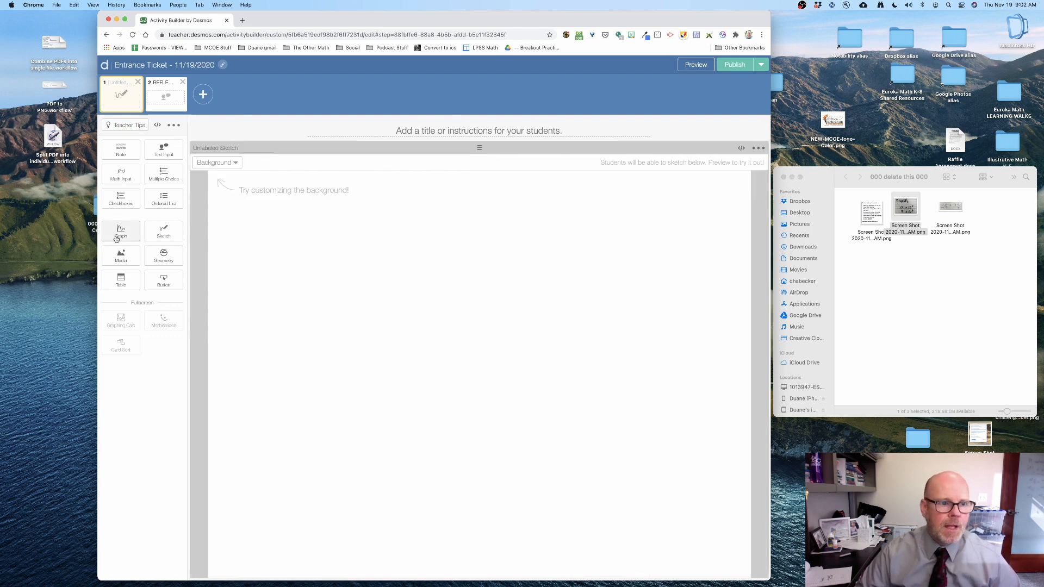
click(121, 255)
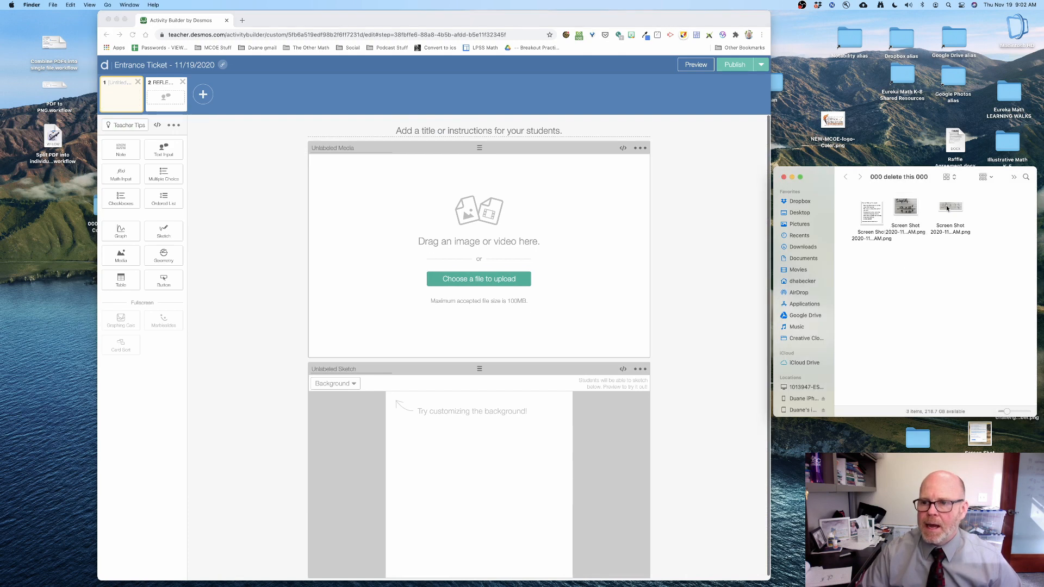
Step: Drop the 3 2/5 + 4 3/4 screenshot into the media slot and publish the activity
drag(949, 207, 490, 224)
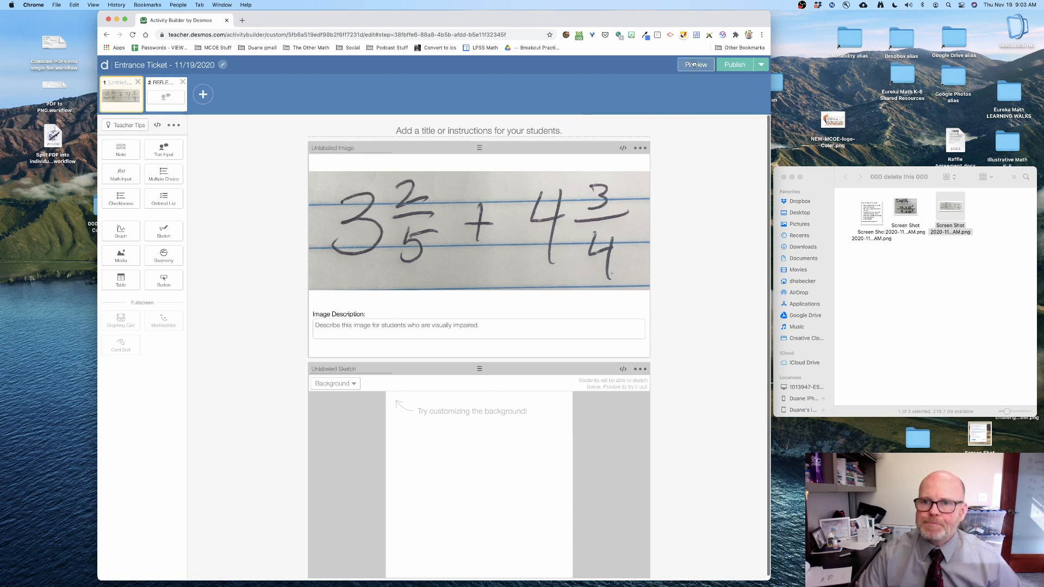
click(735, 64)
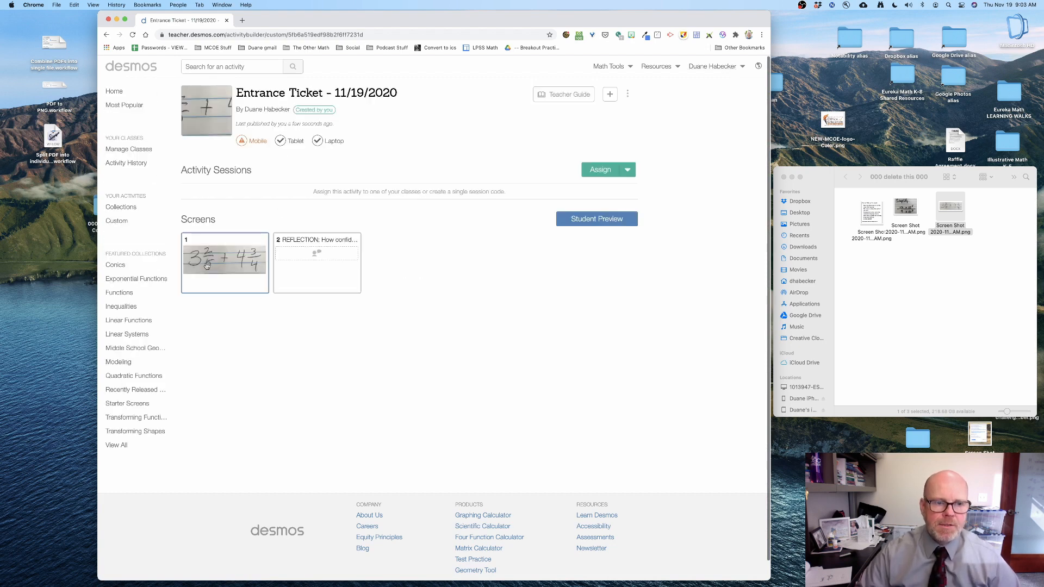
click(596, 219)
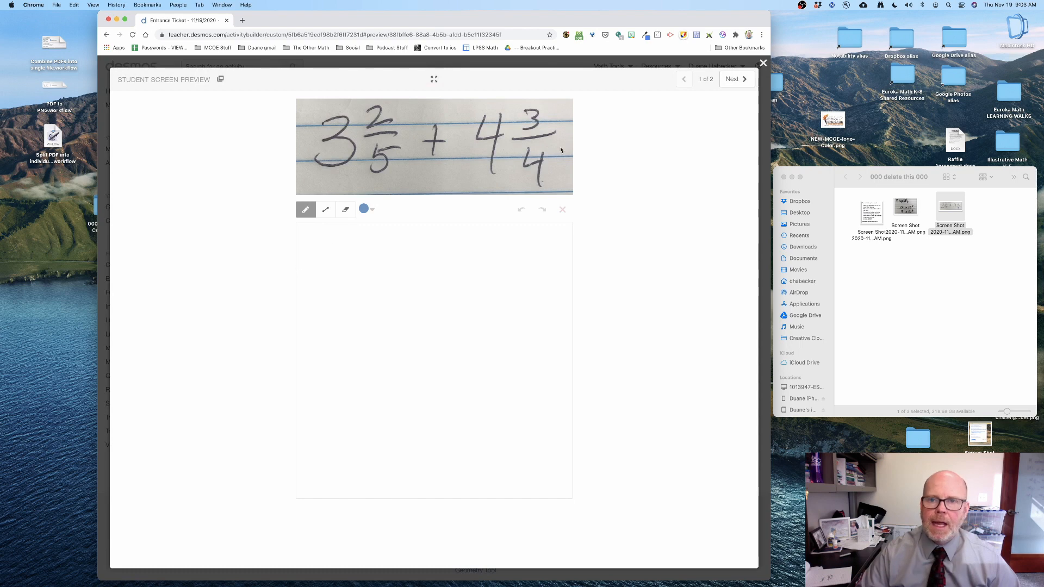
click(733, 79)
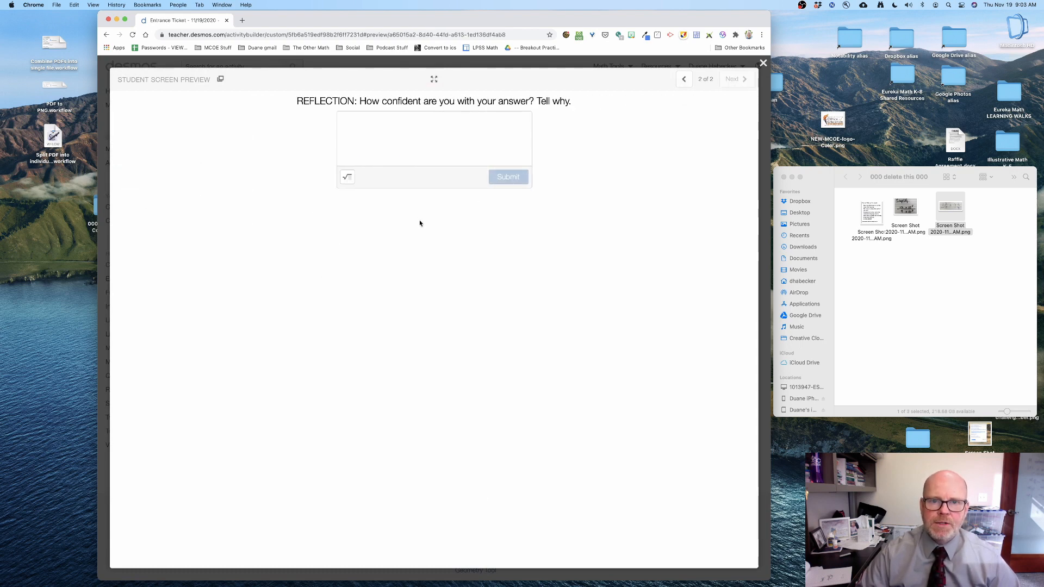
click(763, 63)
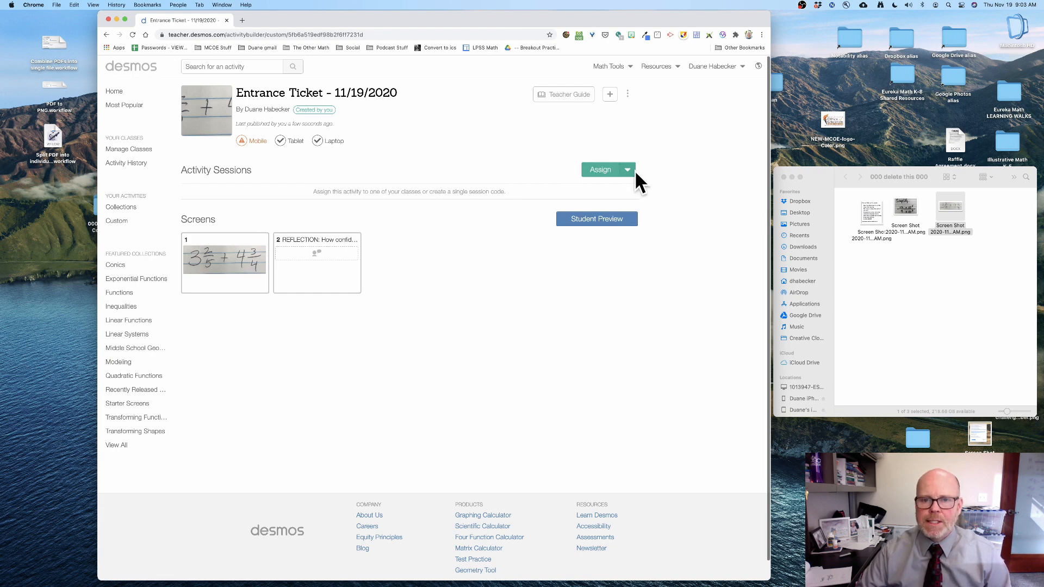
Step: Bring up Assign to Your Classes for the dated Entrance Ticket
click(600, 170)
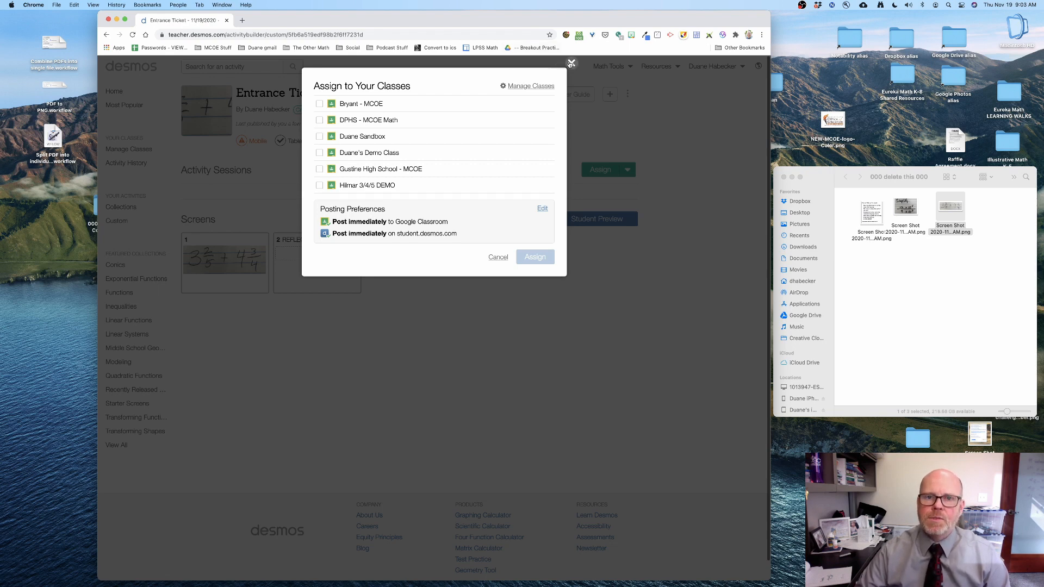
click(572, 63)
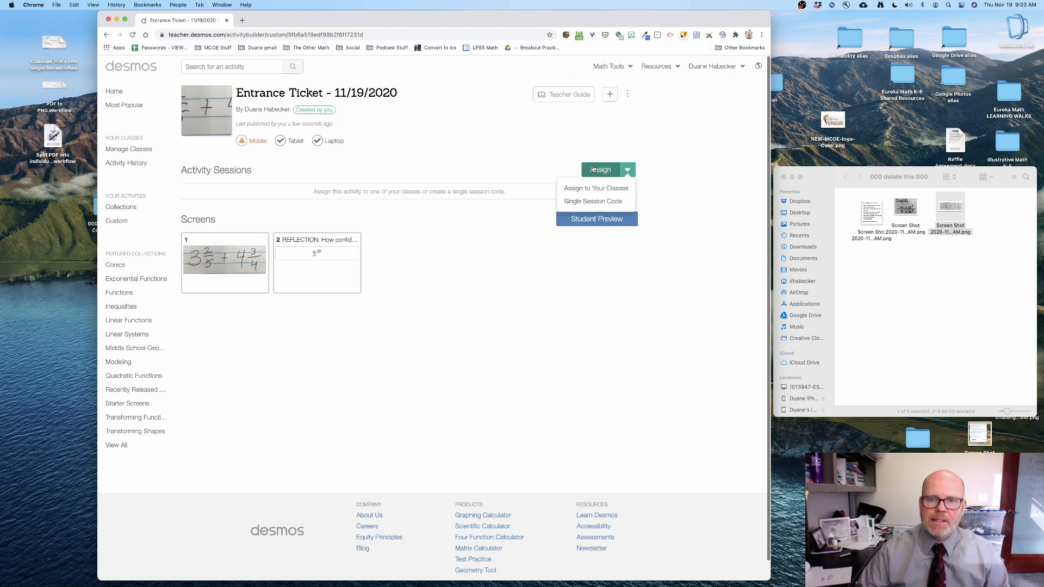
click(596, 187)
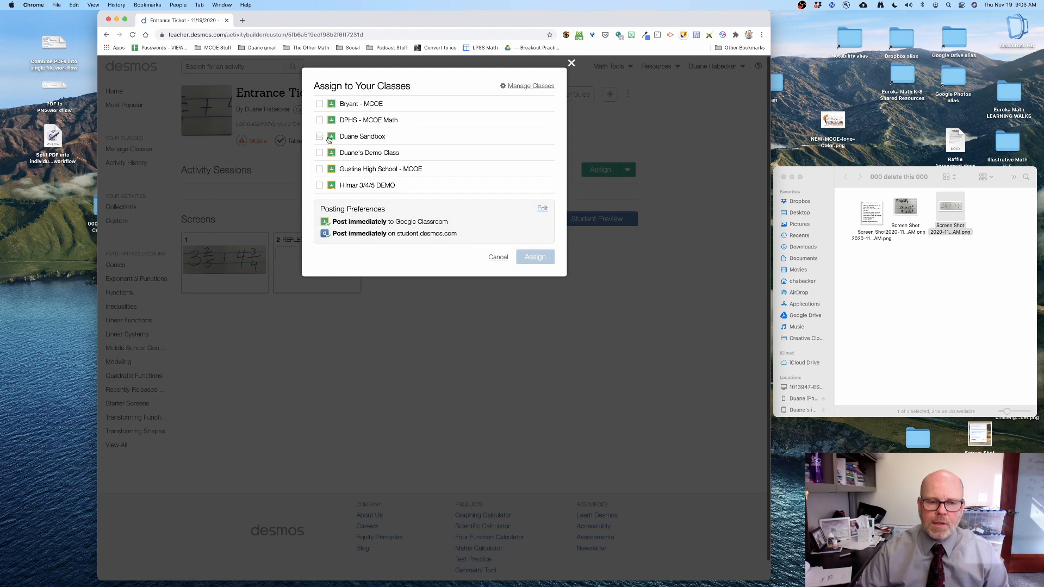